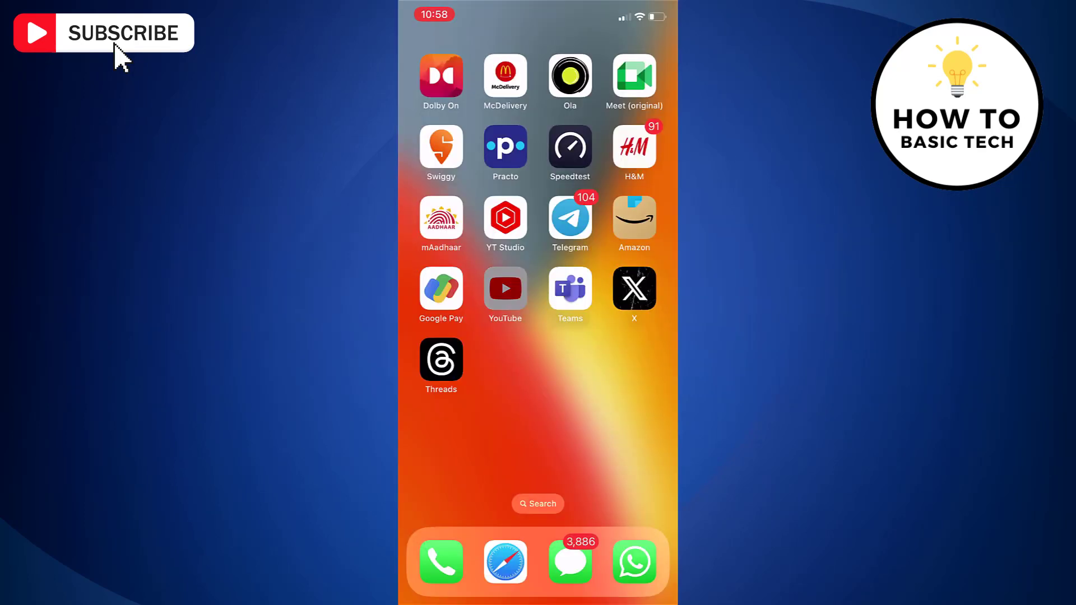
# - Launch YouTube from the home screen so the recommended home feed appears
pyautogui.click(504, 288)
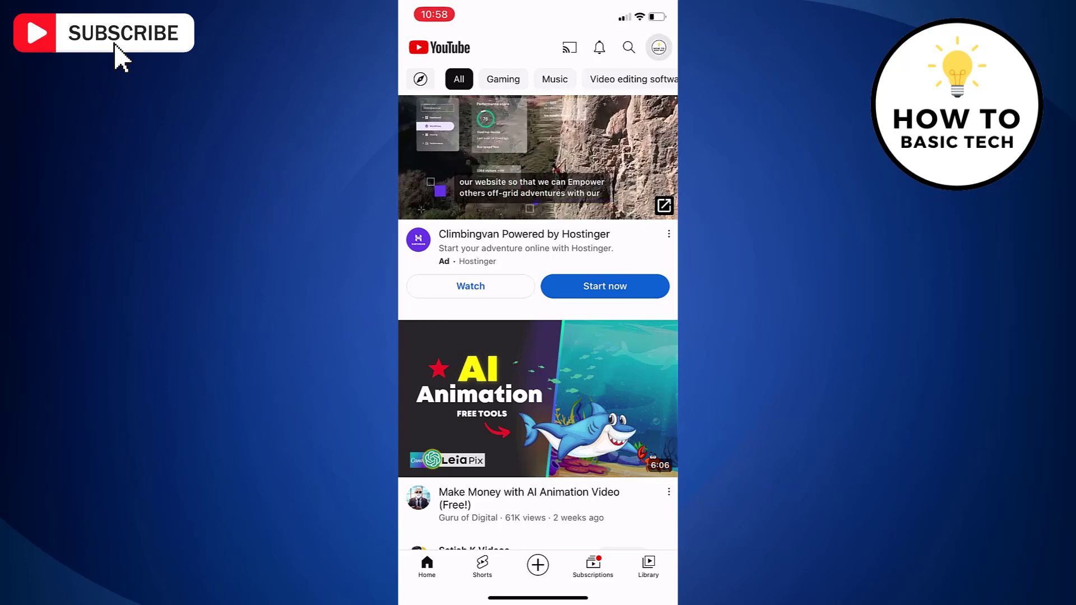
# - Reach the channel's Your videos list from the profile picture's account menu
pyautogui.click(658, 47)
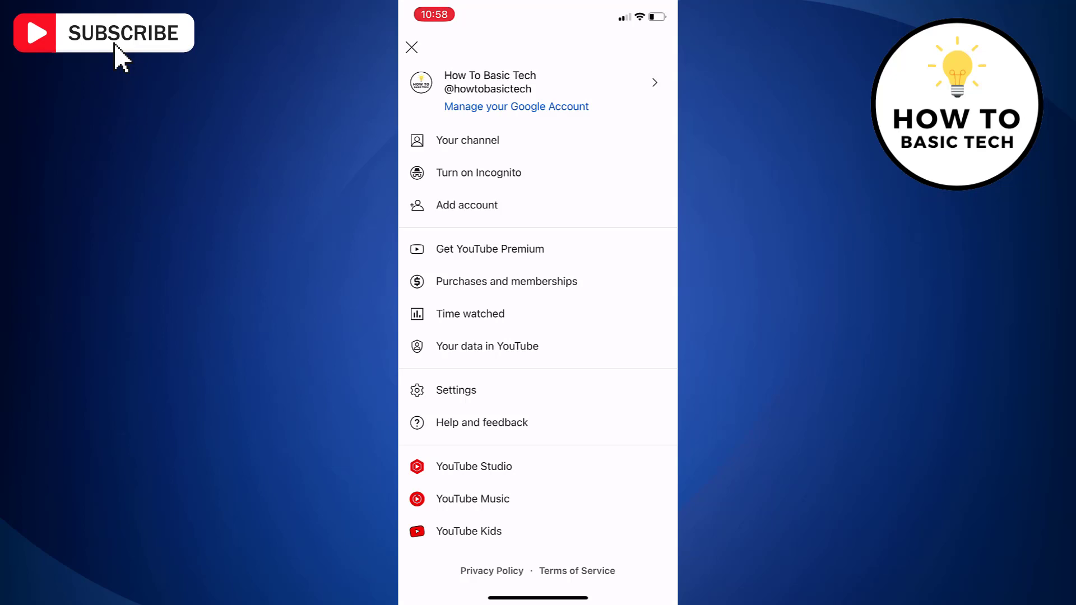
pyautogui.click(468, 140)
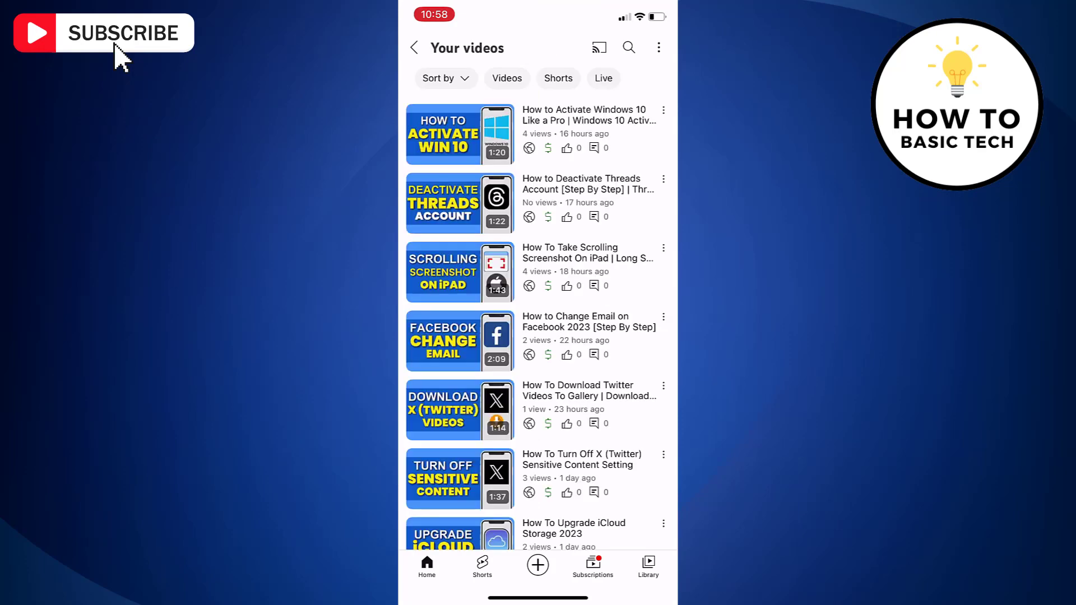
# - Filter to Shorts and request Delete on one Short, raising the 'Delete this video?' confirmation
pyautogui.click(558, 77)
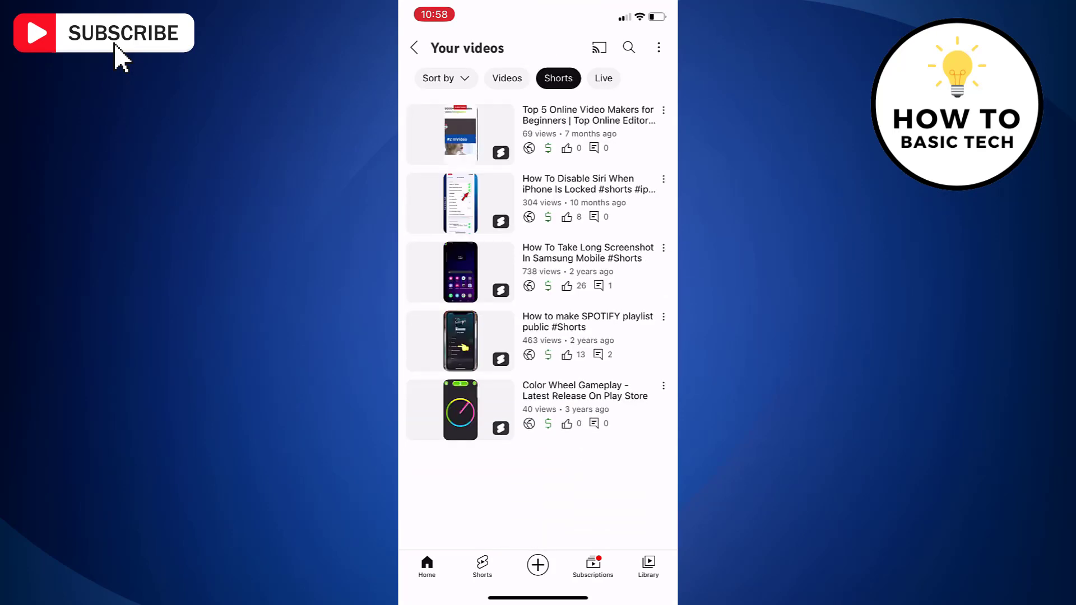
pyautogui.click(662, 385)
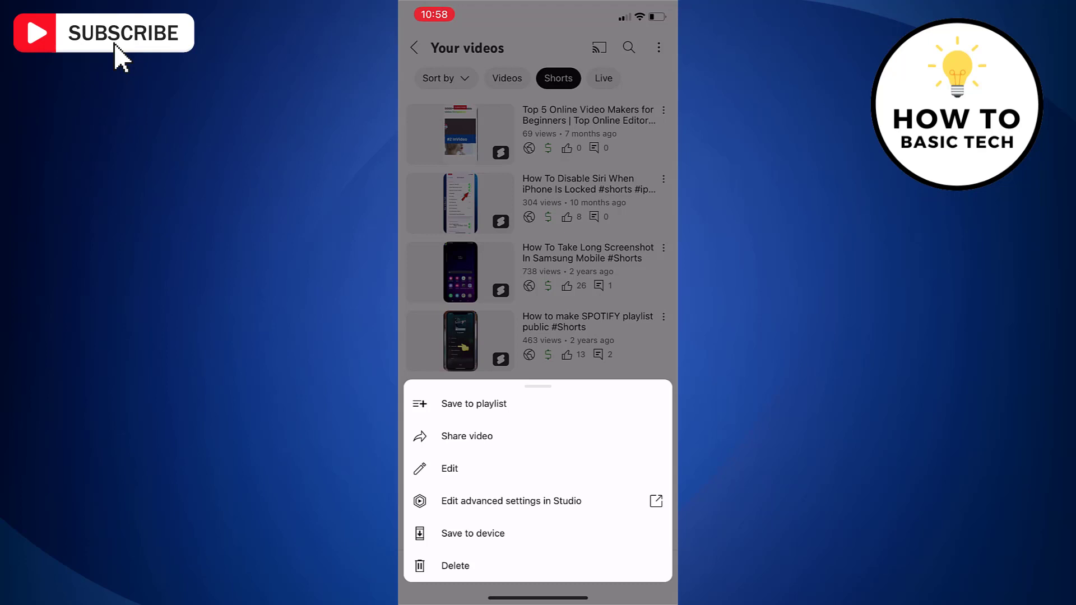
pyautogui.click(453, 565)
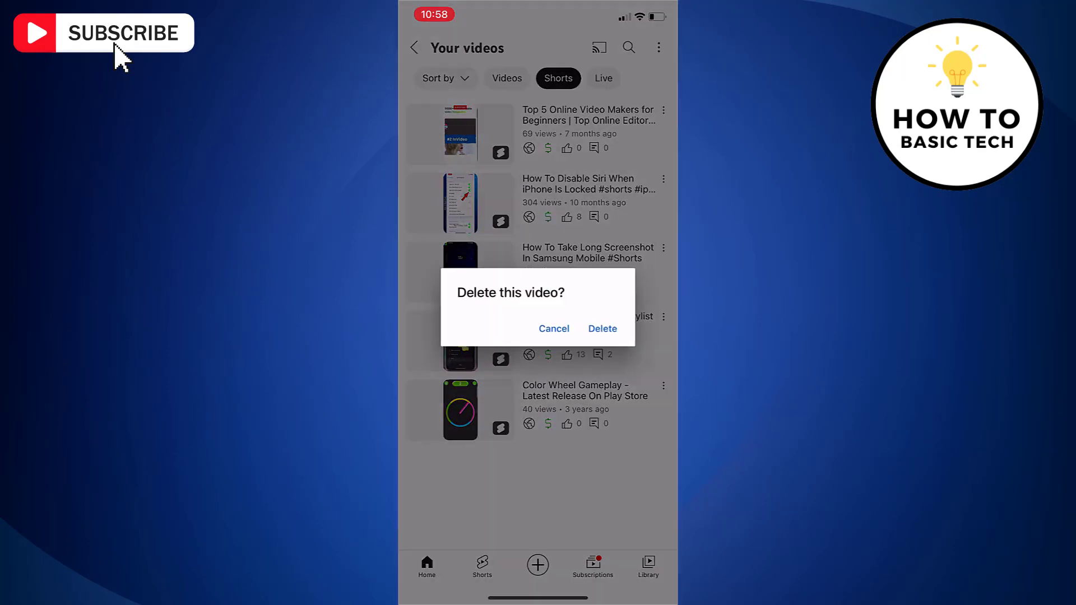